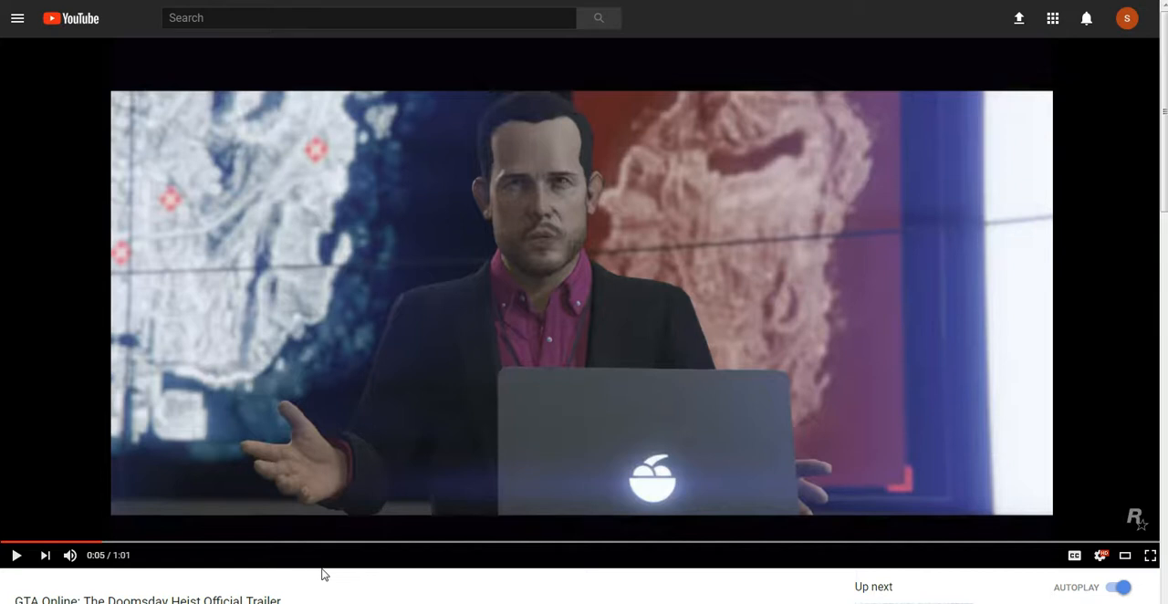
{"action": "mouse_move", "coordinate": [871, 495]}
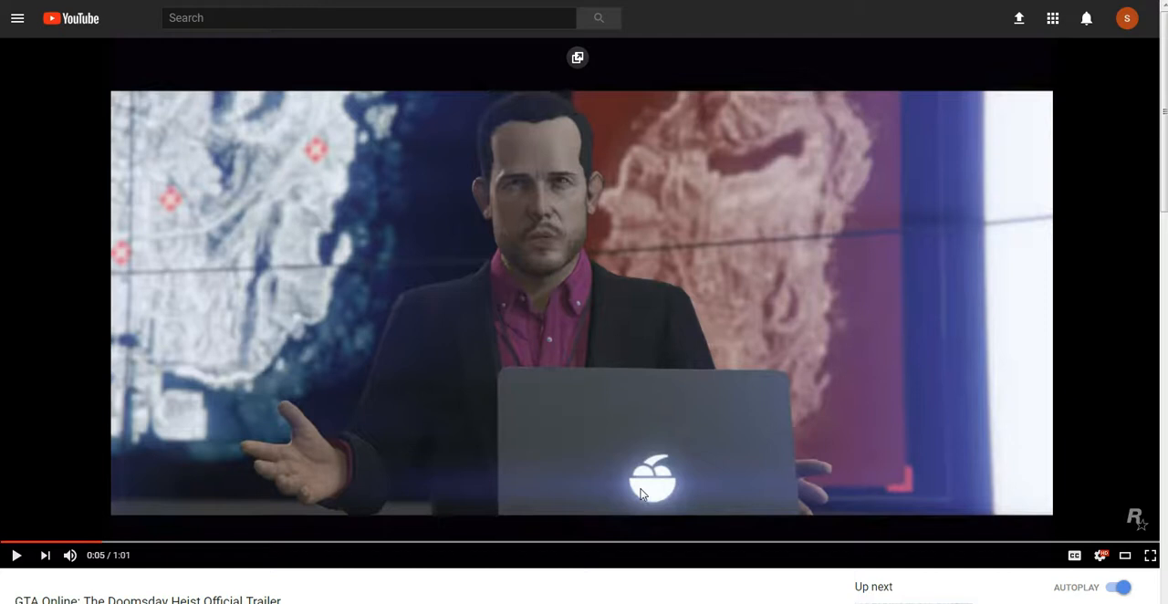
{"action": "mouse_move", "coordinate": [655, 481]}
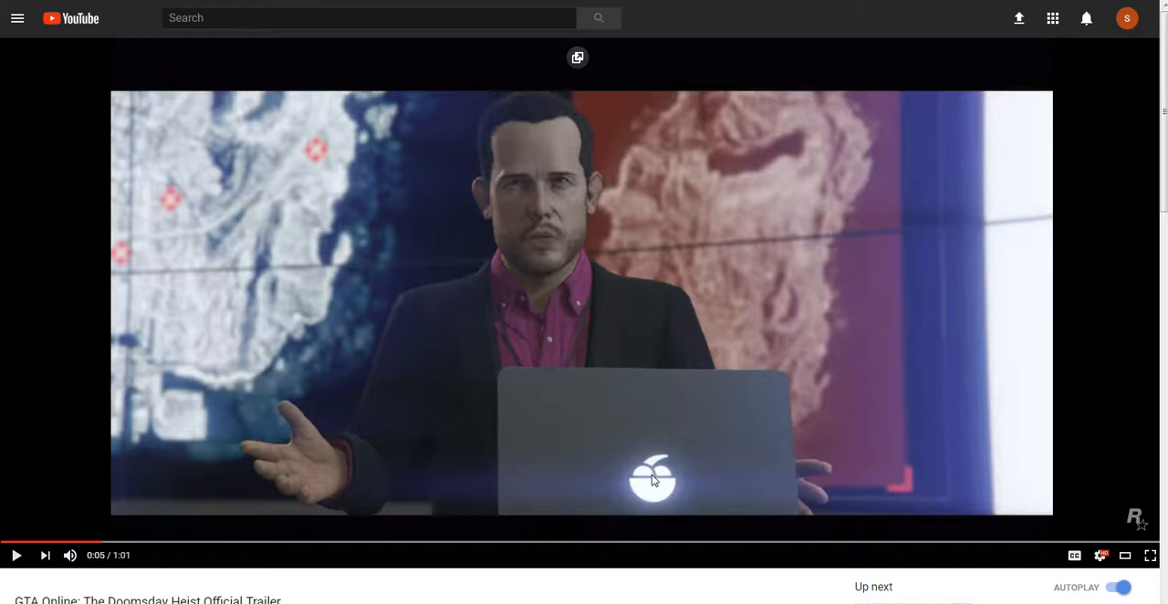
{"action": "mouse_move", "coordinate": [654, 461]}
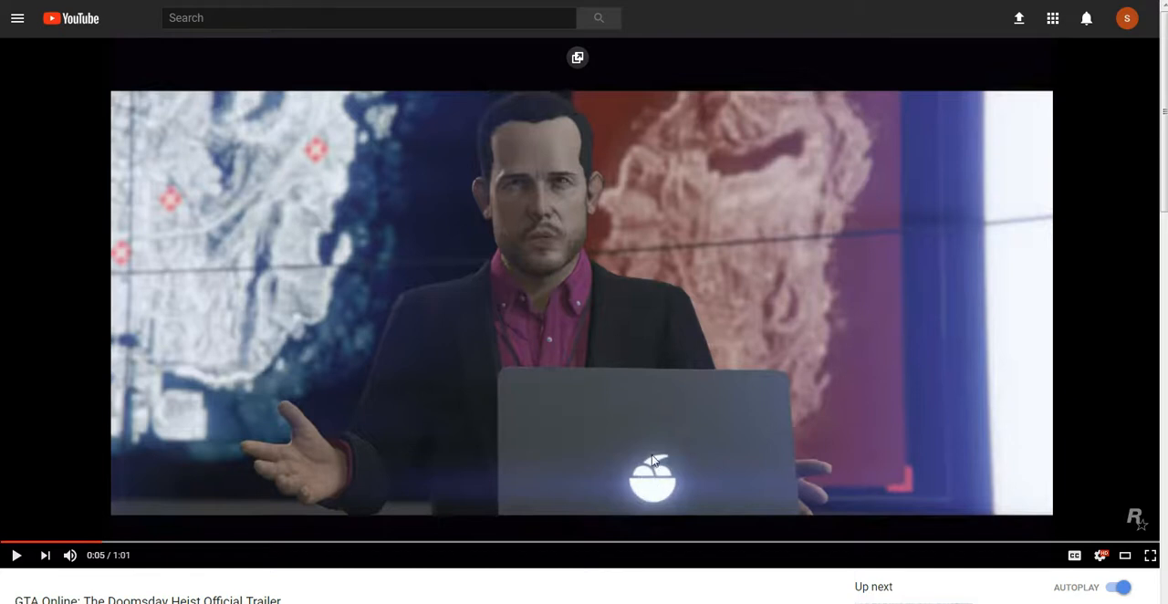
{"action": "mouse_move", "coordinate": [653, 468]}
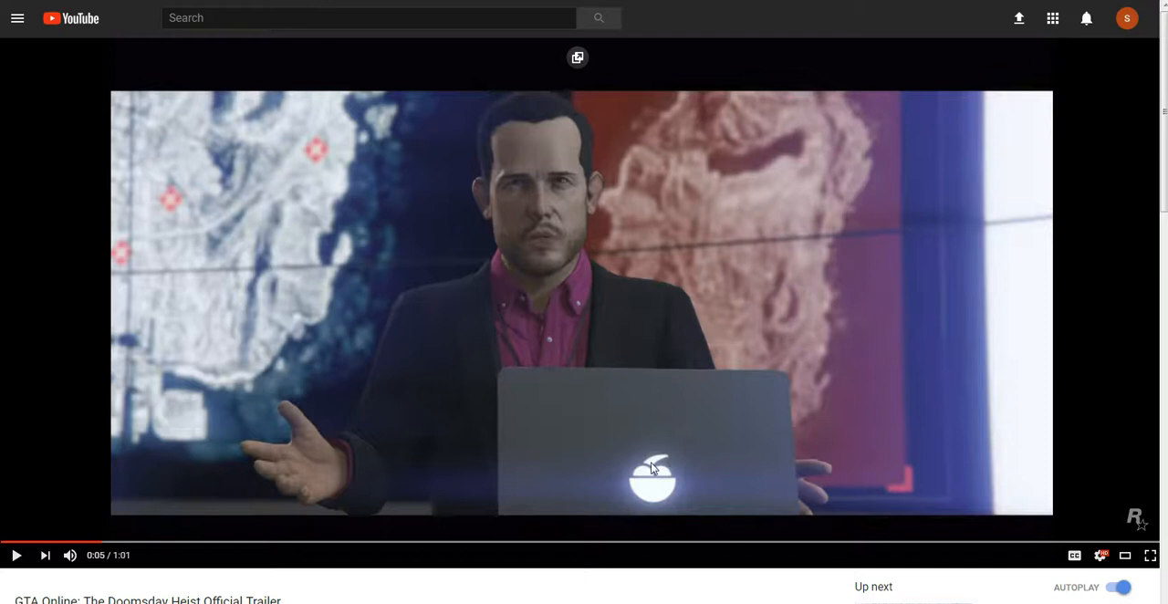
{"action": "mouse_move", "coordinate": [638, 493]}
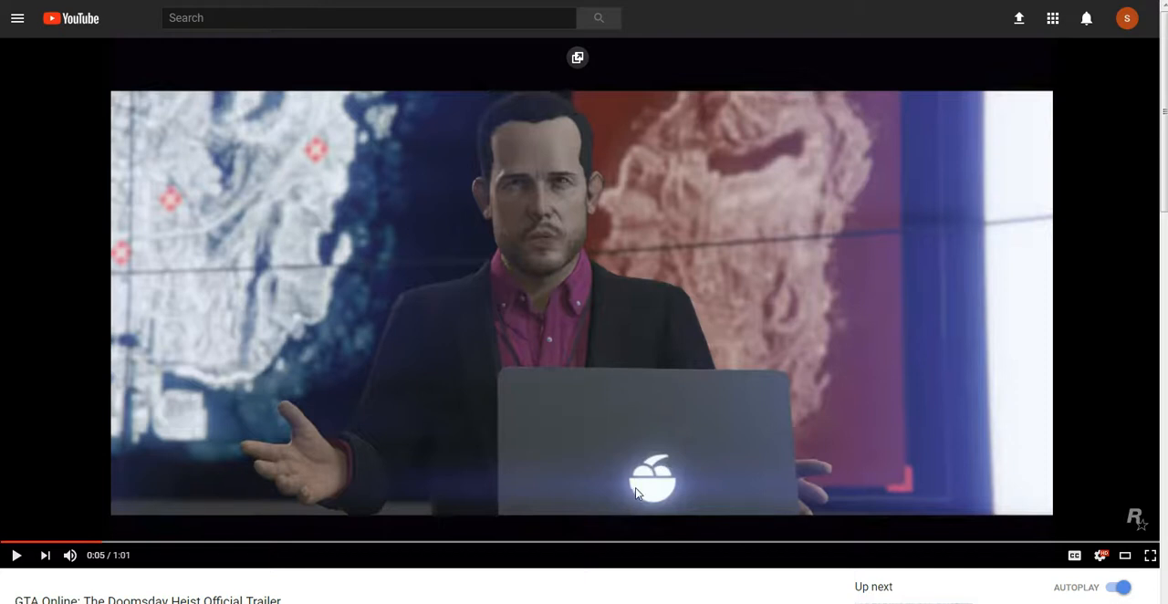
{"action": "mouse_move", "coordinate": [660, 497]}
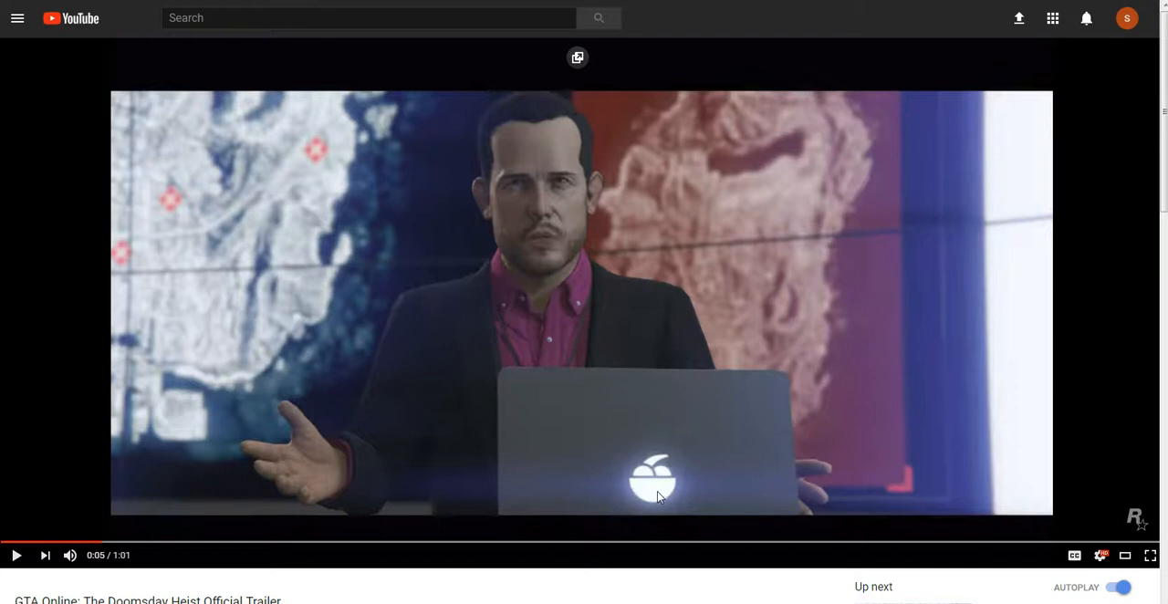
{"action": "mouse_move", "coordinate": [423, 452]}
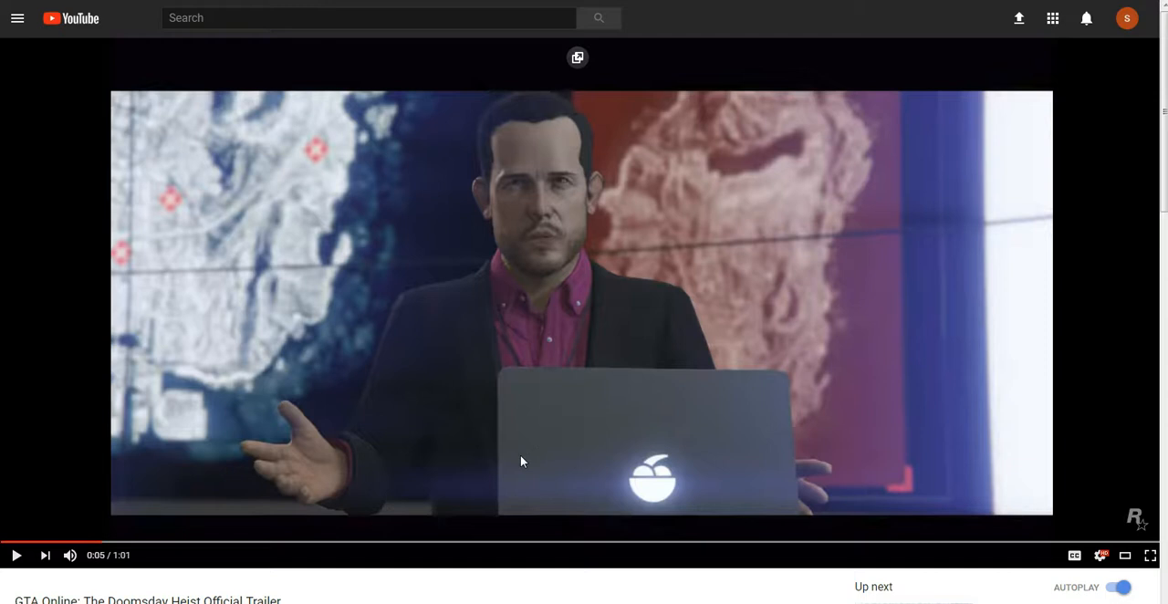
{"action": "mouse_move", "coordinate": [14, 555]}
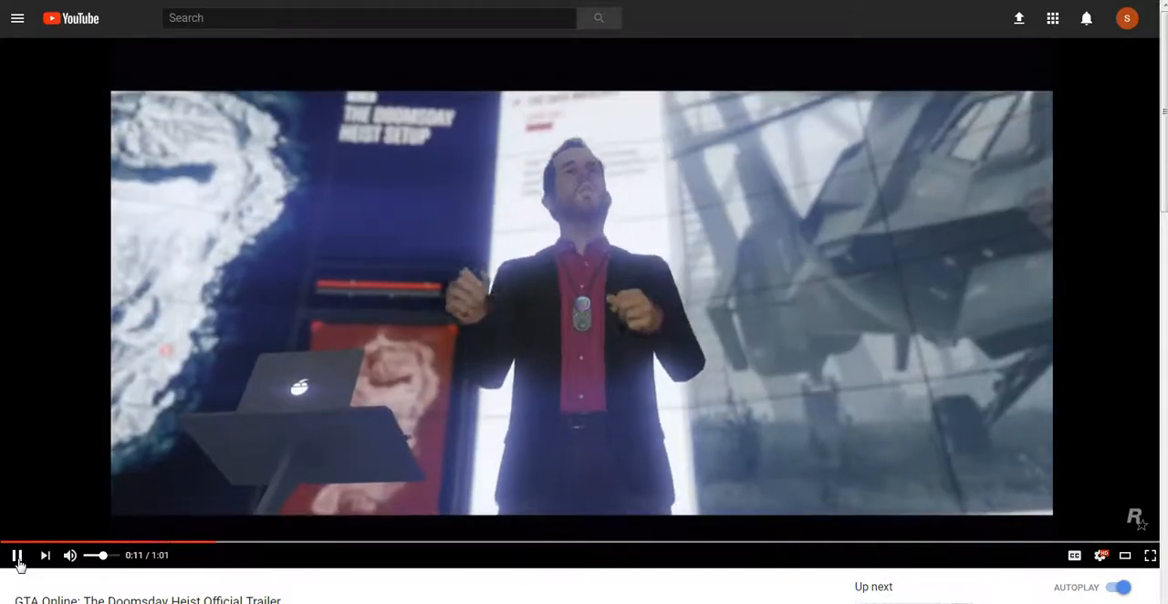
Step: Play the trailer, then pause it at 0:21 on the TM-02 Khanjali air defenses scene
{"action": "left_click", "coordinate": [17, 555]}
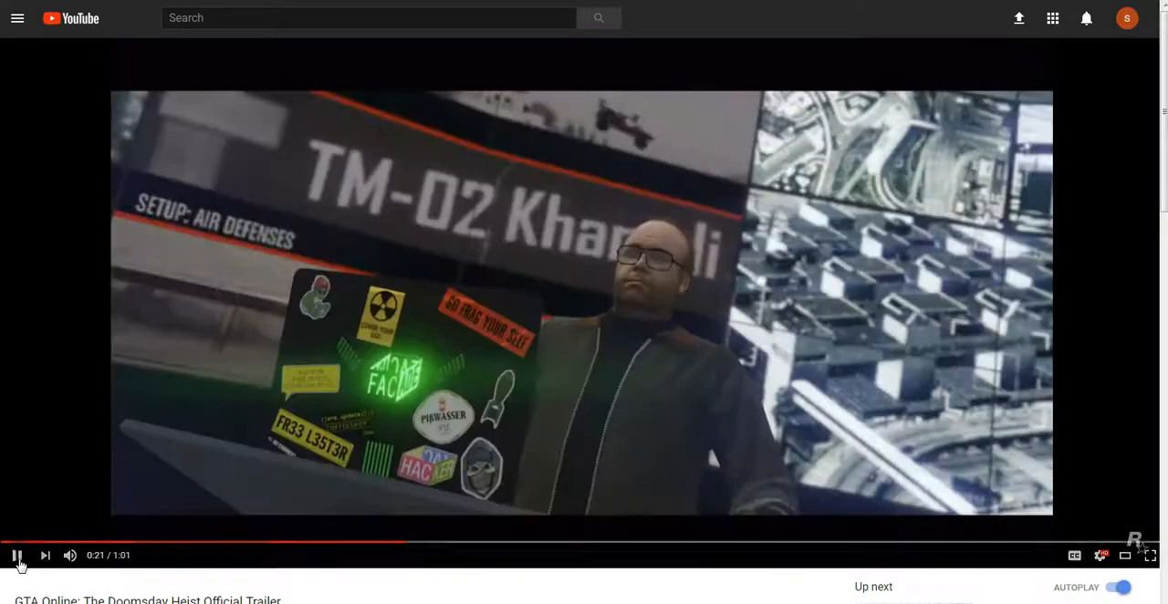
{"action": "left_click", "coordinate": [17, 555]}
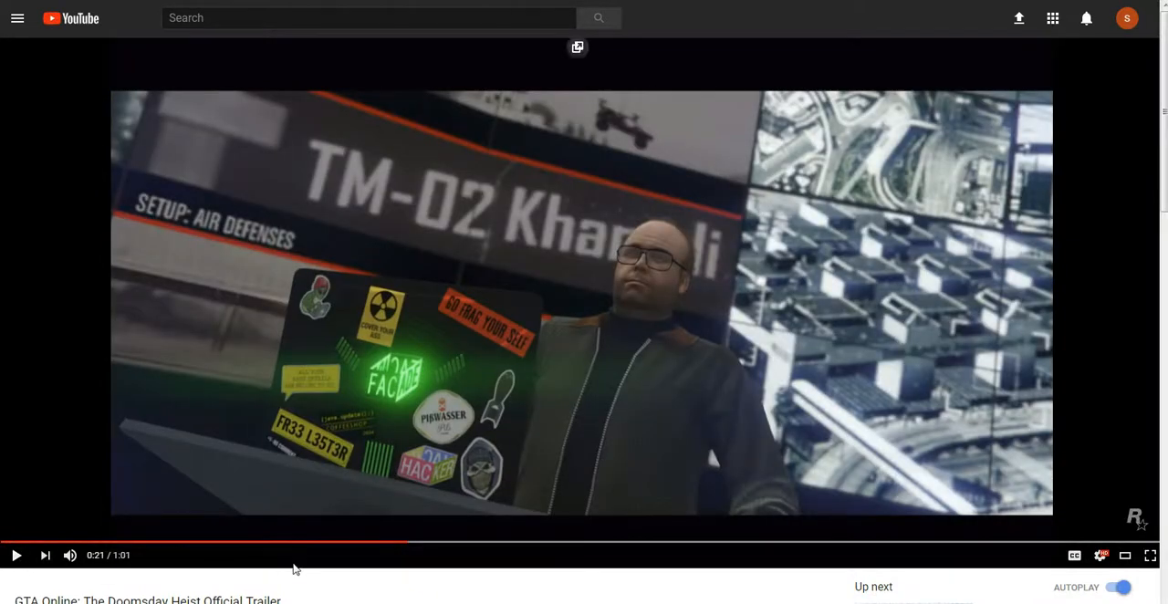
{"action": "mouse_move", "coordinate": [408, 544]}
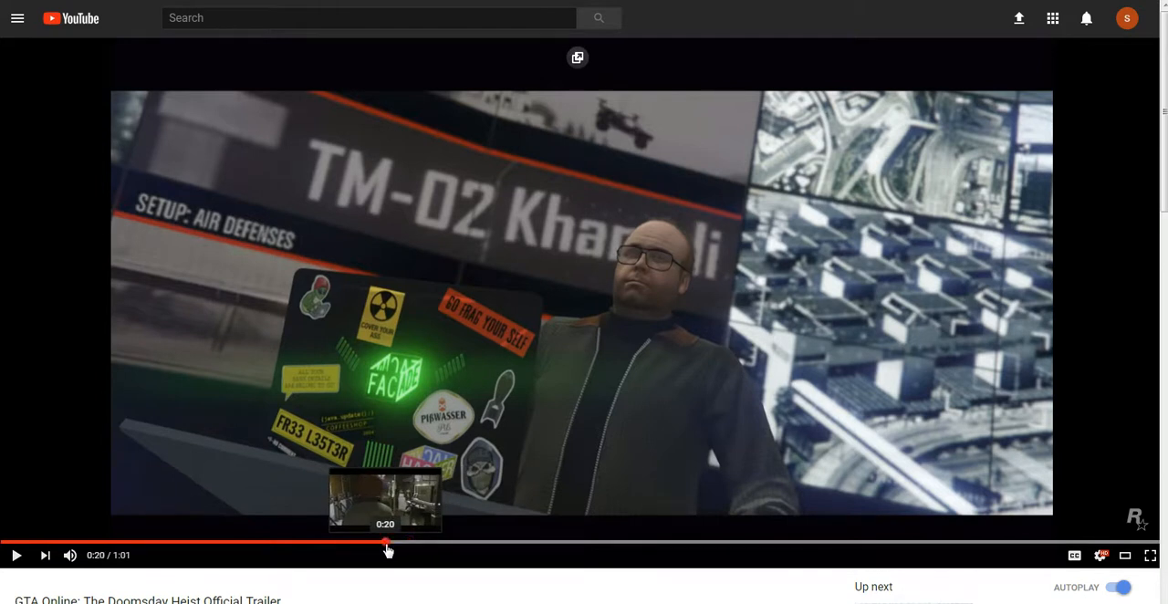
Step: Rewind the trailer to the 0:20 mark on the progress bar
{"action": "left_click", "coordinate": [15, 555]}
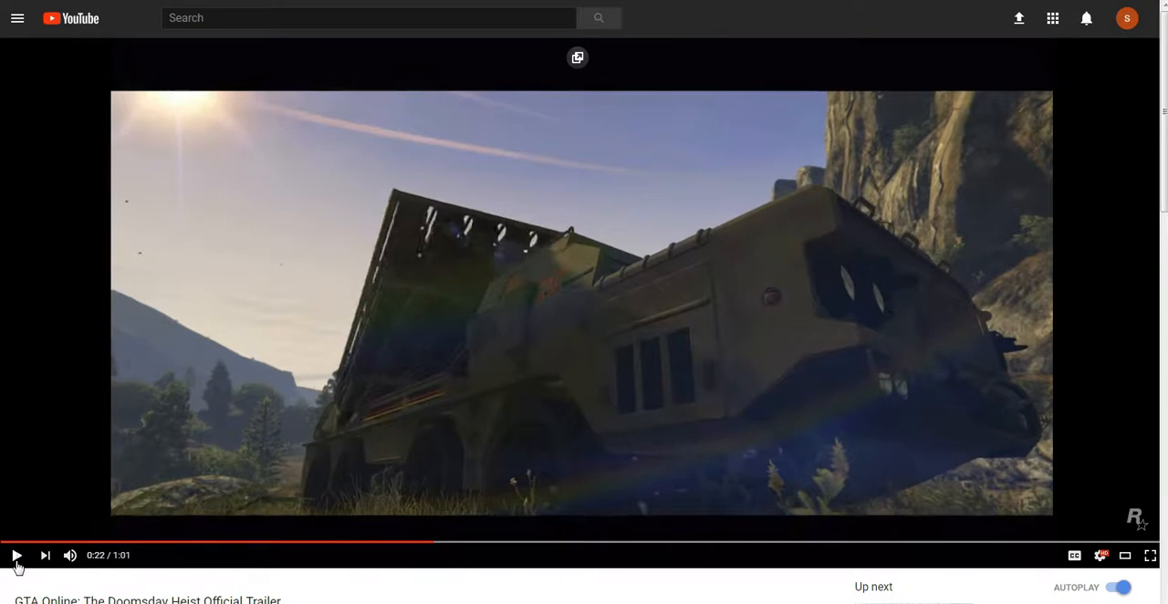
Step: Resume the trailer from the rocket-launcher truck shot at 0:22
{"action": "left_click", "coordinate": [16, 555]}
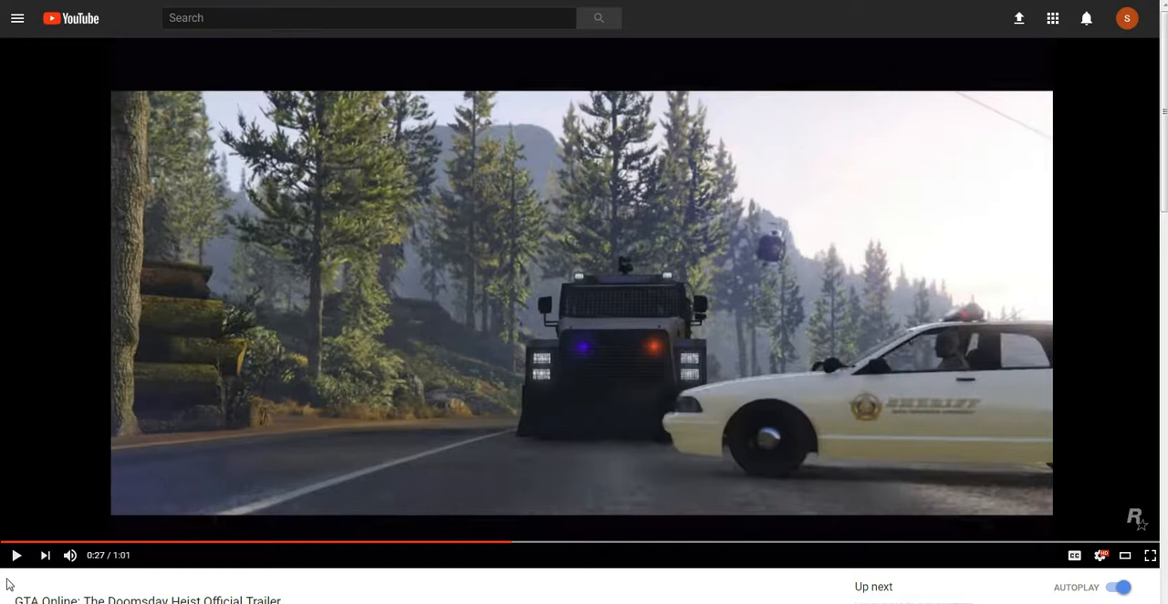
{"action": "mouse_move", "coordinate": [12, 578]}
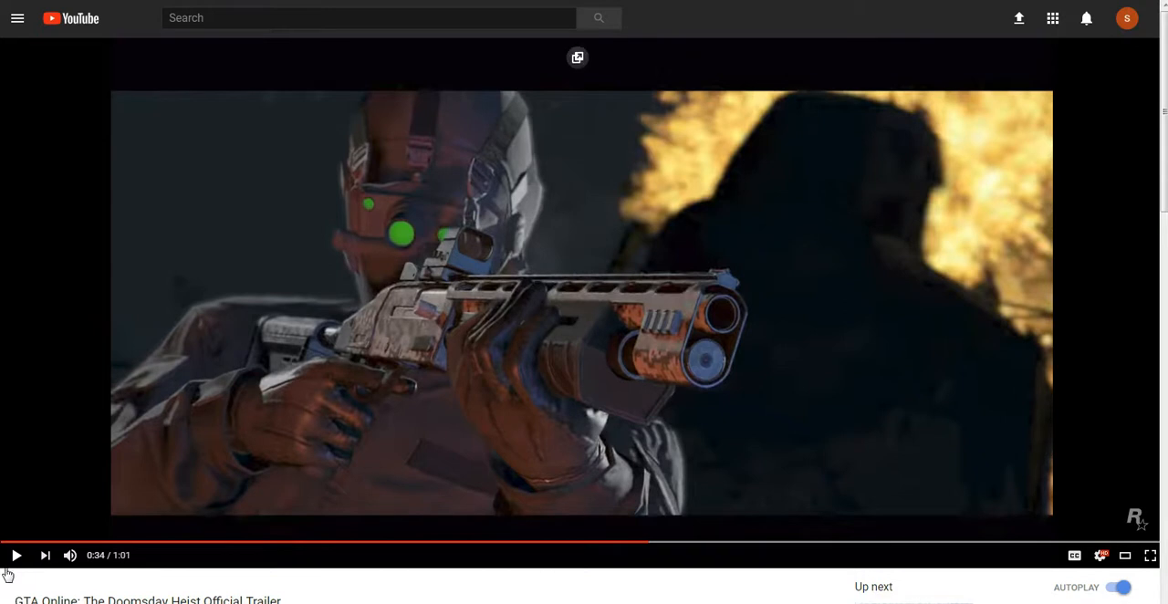
Step: Play the trailer past the 0:50 pause and stop on the 0:58 Doomsday Heist title card
{"action": "left_click", "coordinate": [16, 555]}
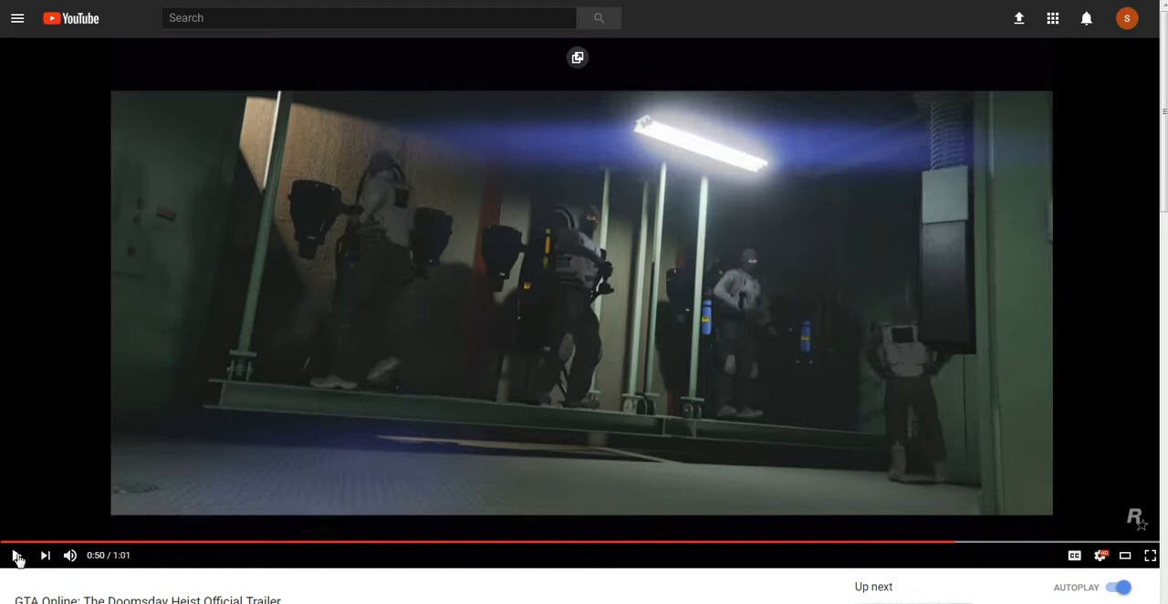
{"action": "left_click", "coordinate": [17, 555]}
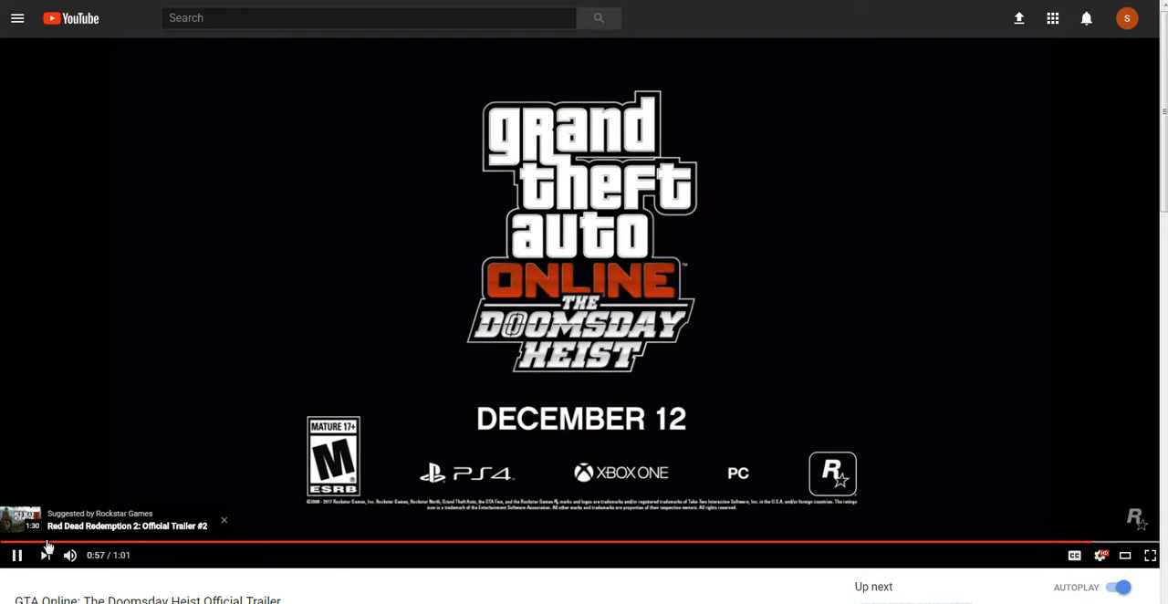
{"action": "left_click", "coordinate": [16, 555]}
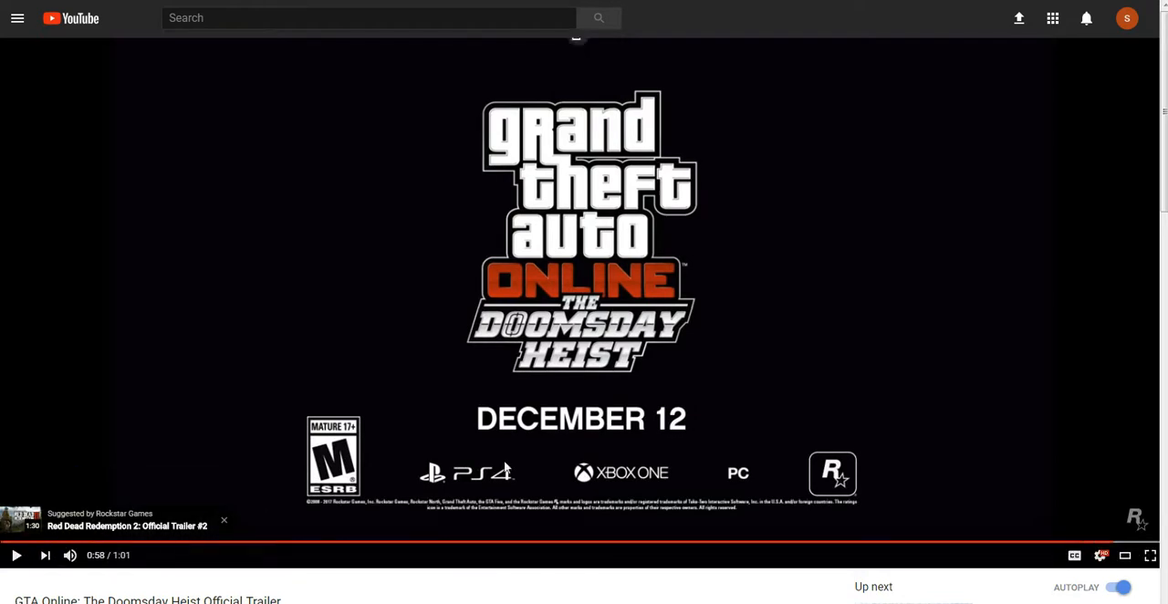